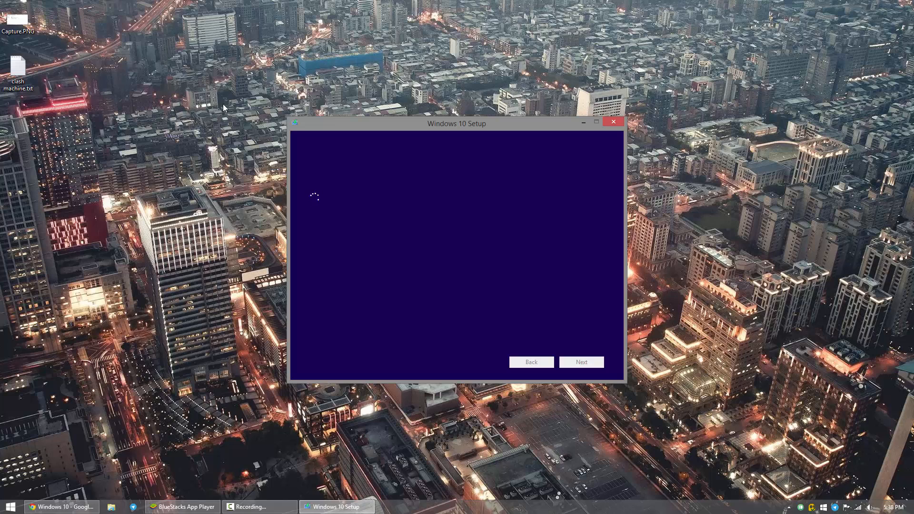
pyautogui.moveTo(10, 19)
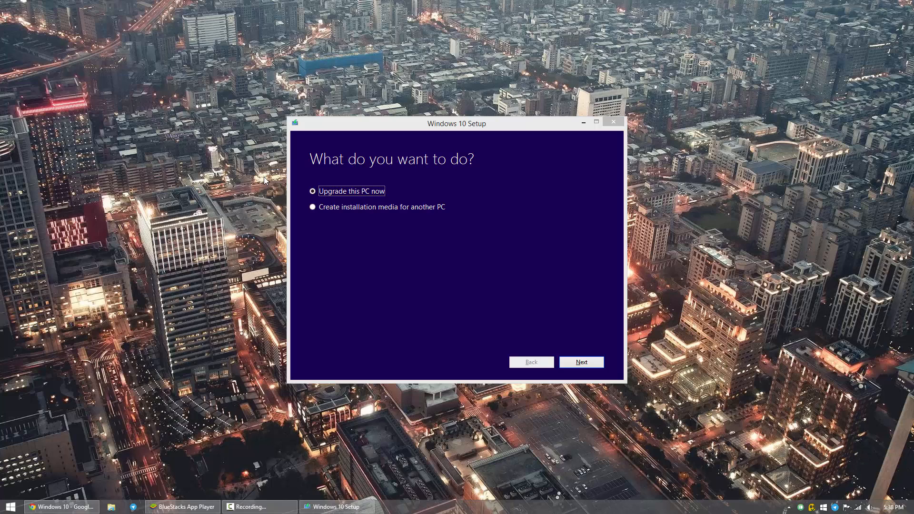
pyautogui.moveTo(582, 355)
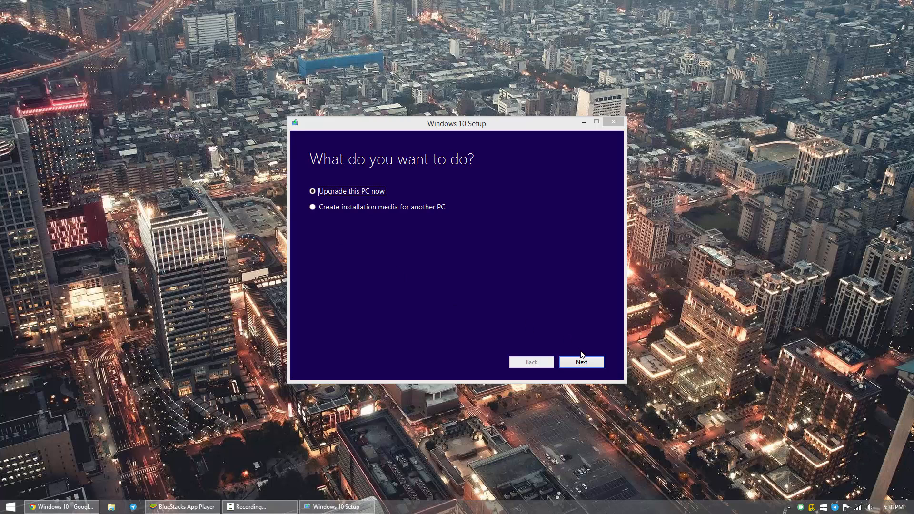
# Step: Choose 'Upgrade this PC now' so Windows 10 begins downloading
pyautogui.click(581, 361)
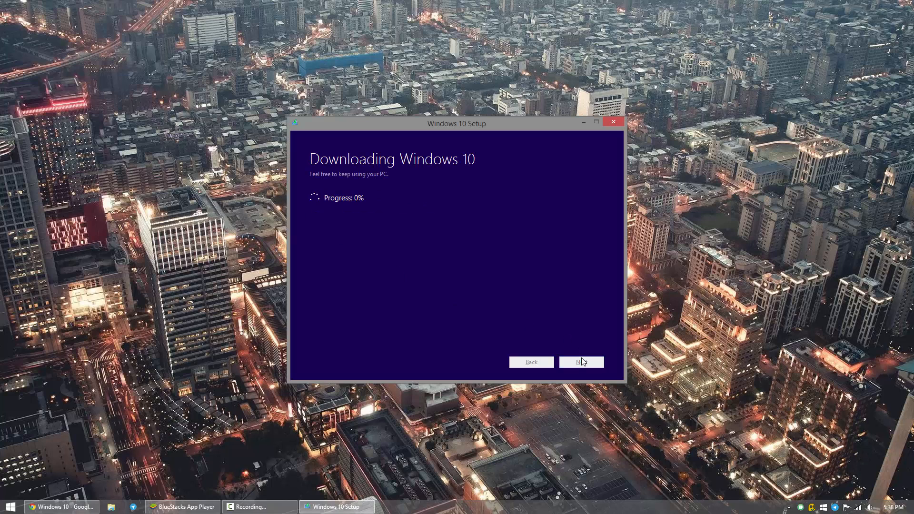
pyautogui.moveTo(449, 316)
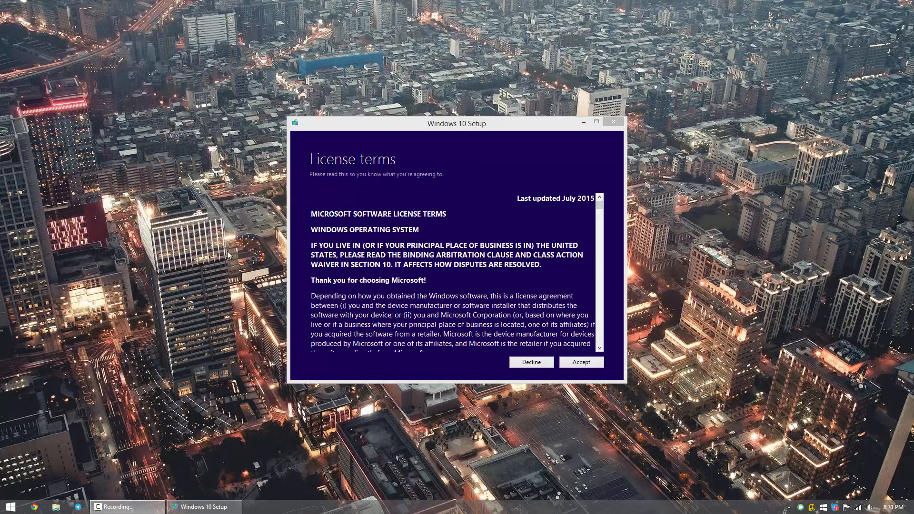
pyautogui.moveTo(559, 374)
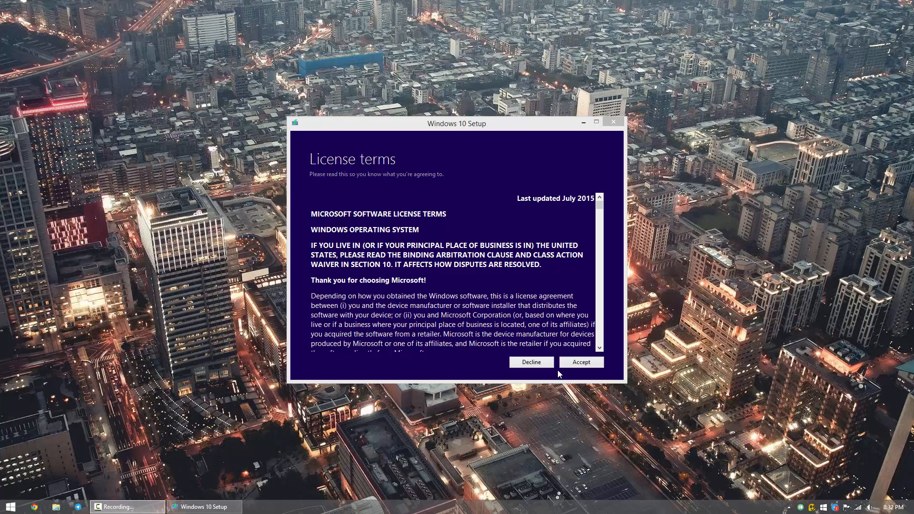
# Step: Accept the license terms and continue until setup starts getting updates
pyautogui.click(581, 362)
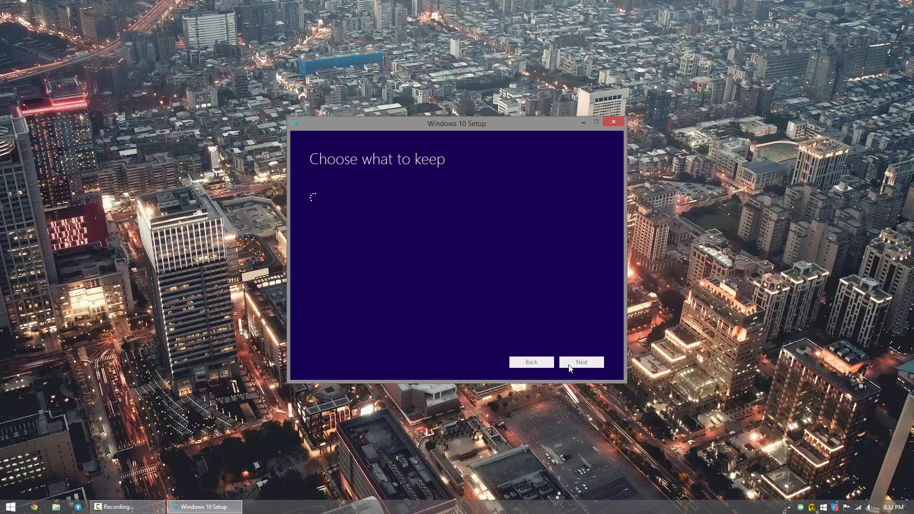
pyautogui.click(581, 362)
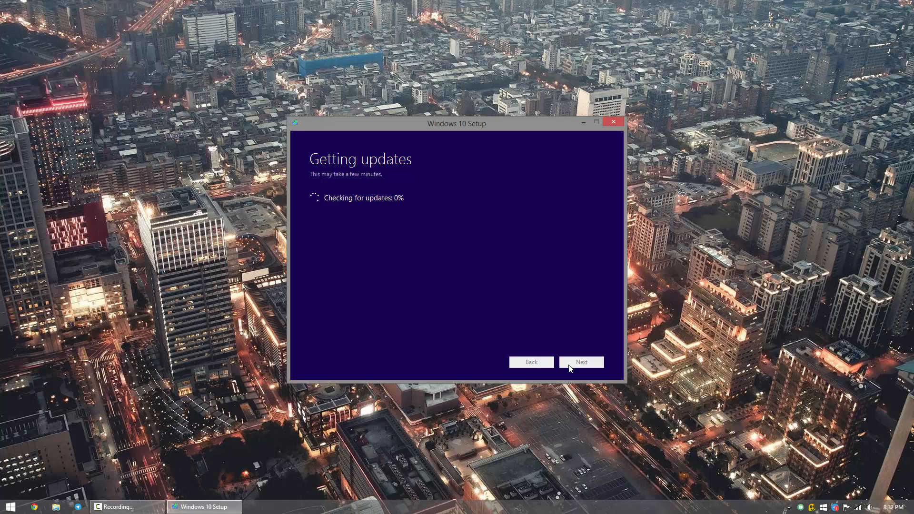
pyautogui.moveTo(531, 362)
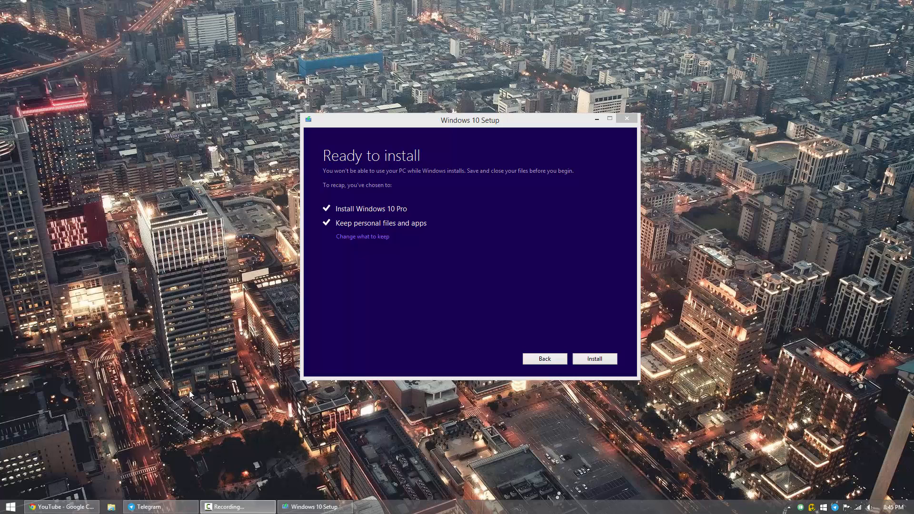
pyautogui.moveTo(324, 351)
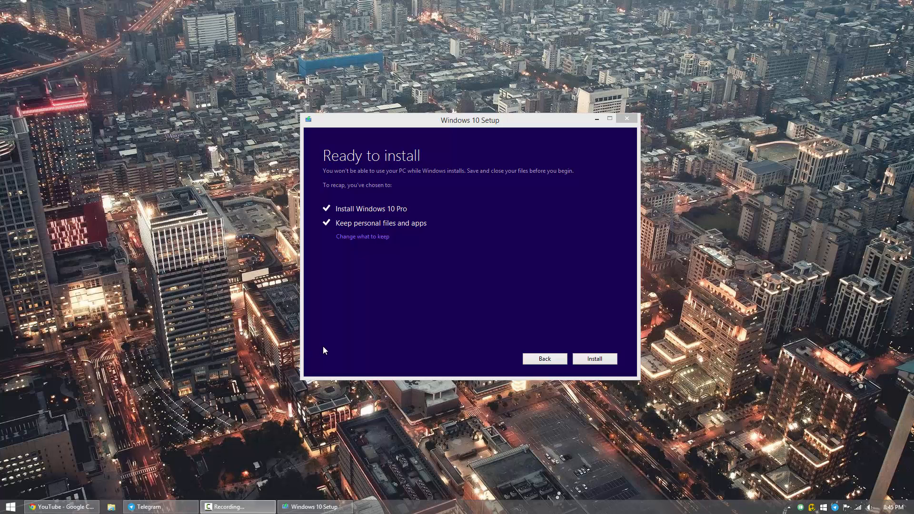
pyautogui.moveTo(367, 317)
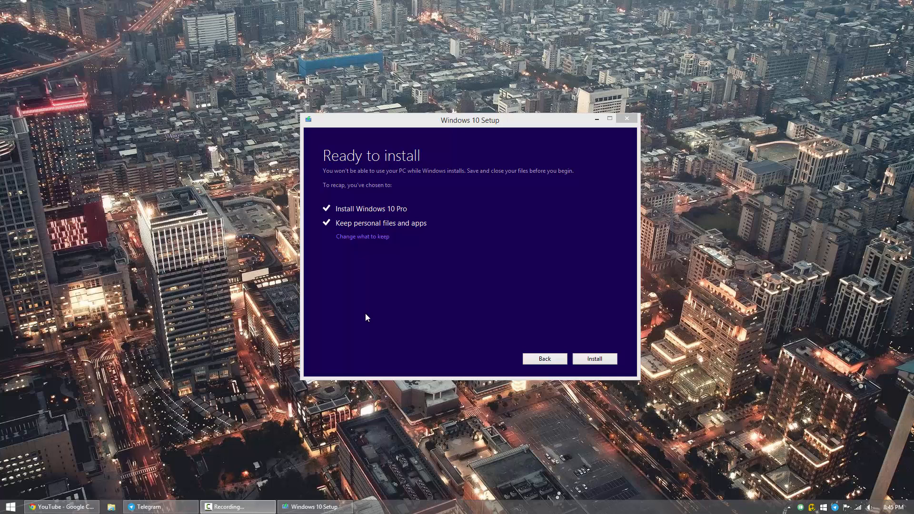
# Step: Keep personal files and apps, then install Windows 10 Pro
pyautogui.click(362, 237)
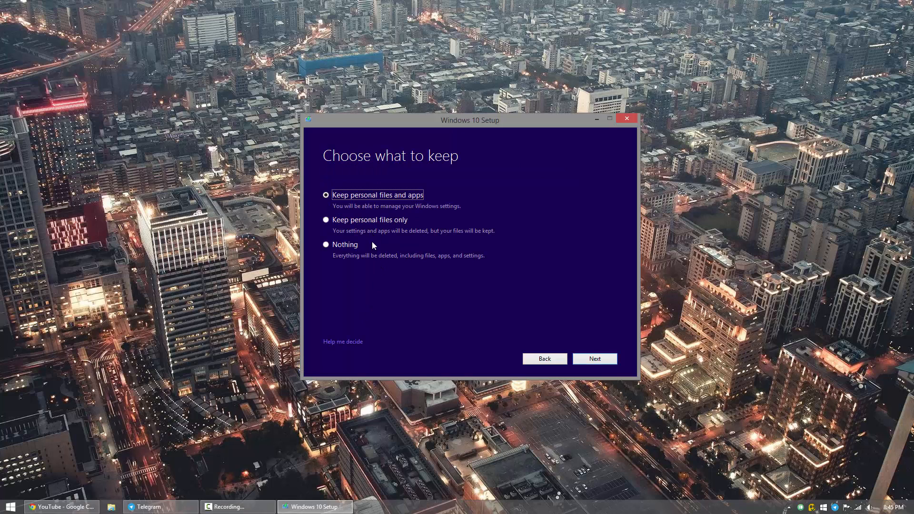
pyautogui.moveTo(382, 224)
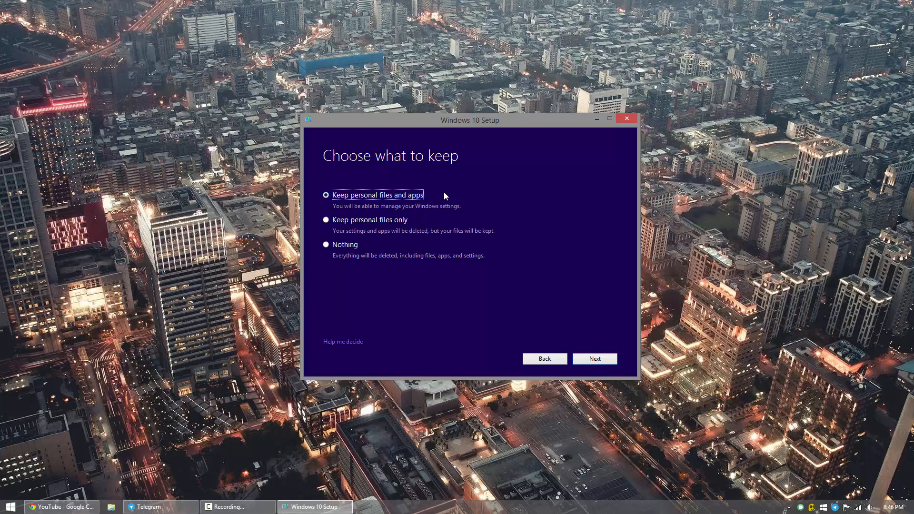
pyautogui.click(594, 359)
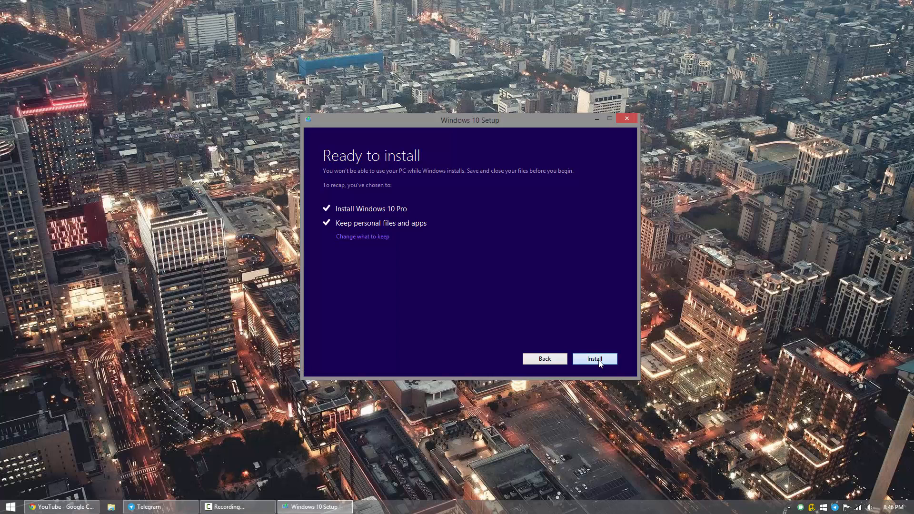
pyautogui.click(594, 359)
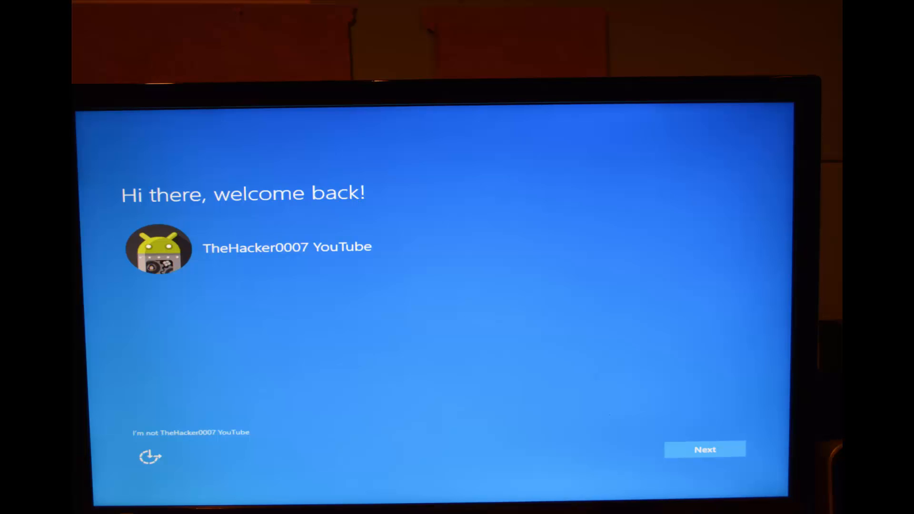
# Step: Continue past the welcome-back screen and accept the new Windows apps as defaults
pyautogui.click(705, 449)
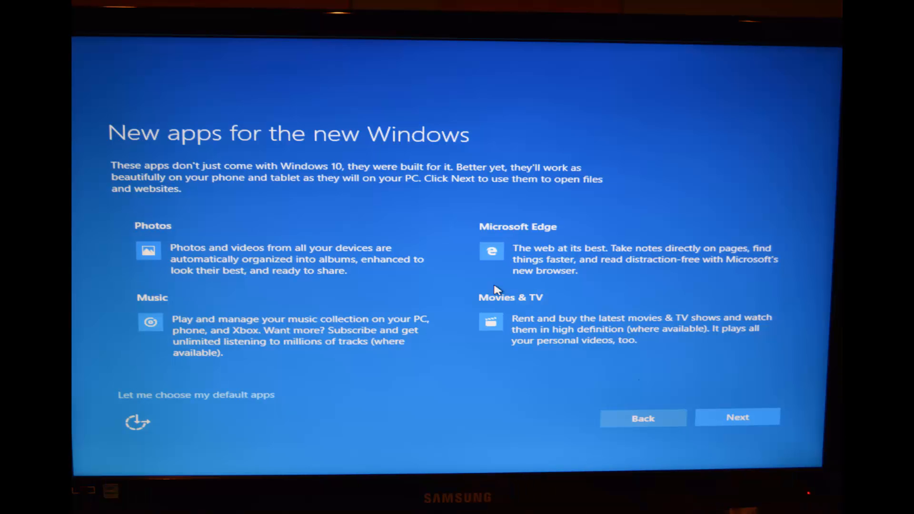
pyautogui.click(738, 418)
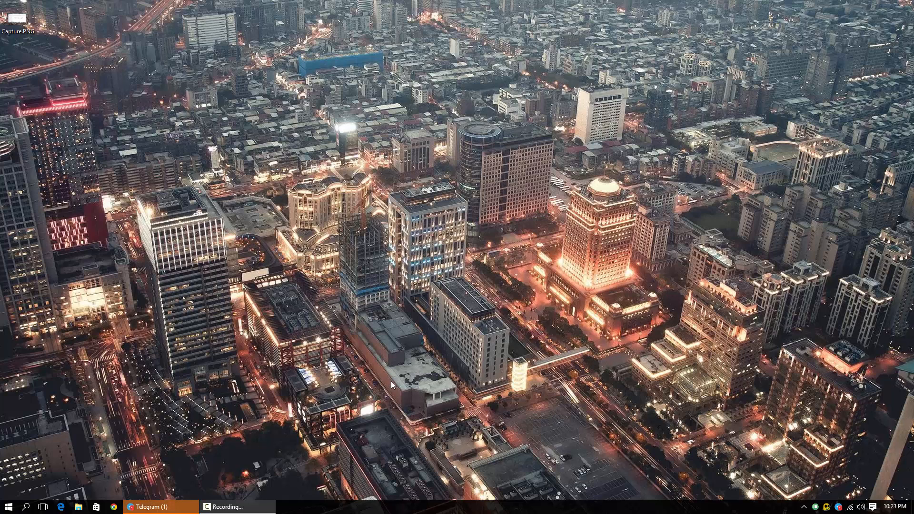
pyautogui.moveTo(366, 309)
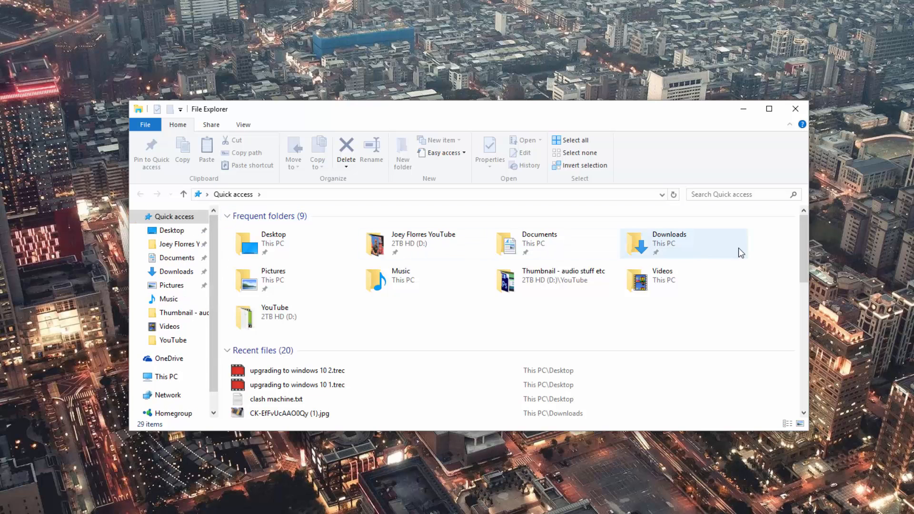
pyautogui.moveTo(744, 111)
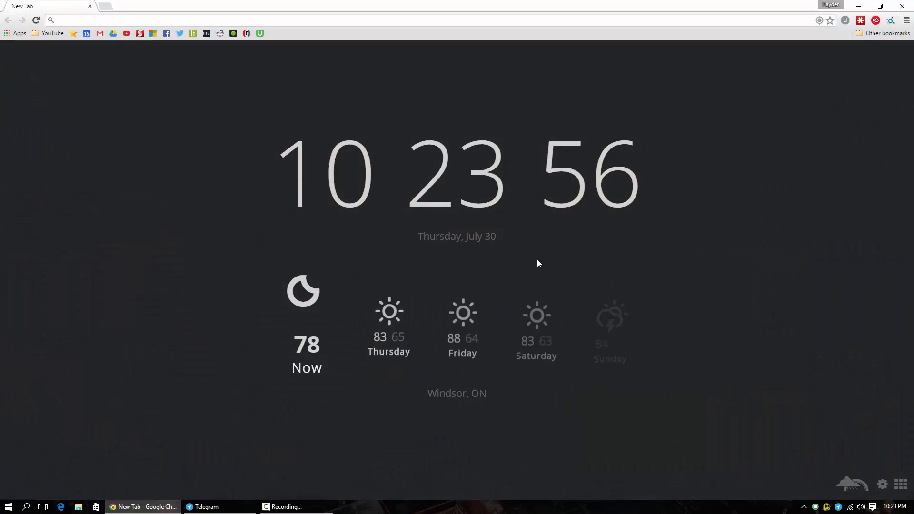
pyautogui.moveTo(840, 102)
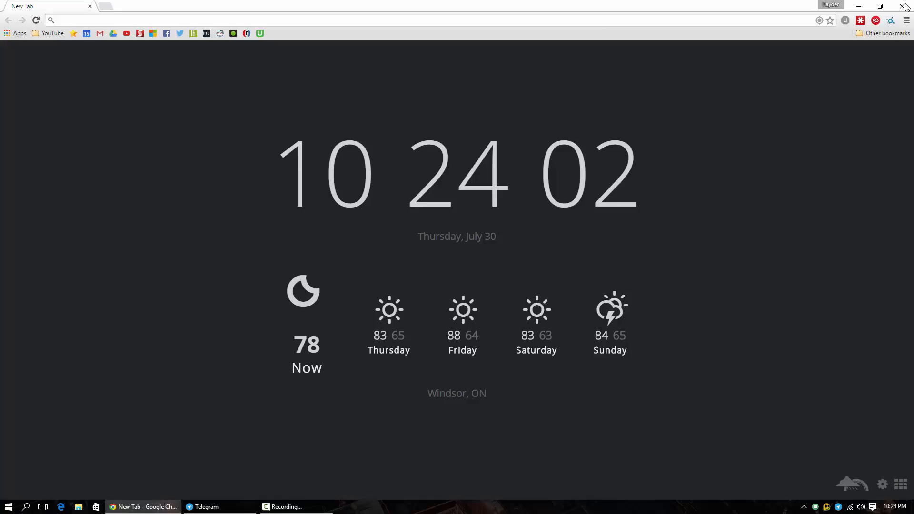
# Step: Close Google Chrome, leaving the Microsoft Edge start page showing
pyautogui.click(906, 6)
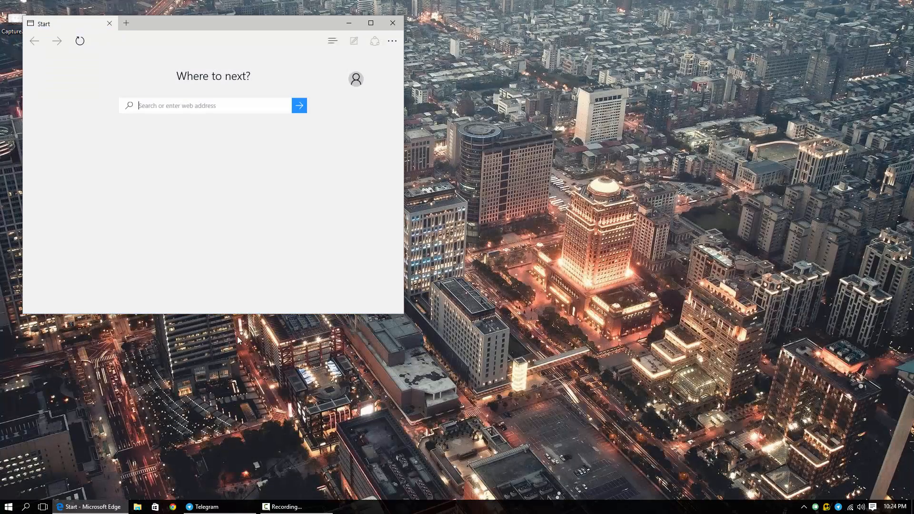
# Step: Maximize Edge, set its theme to Dark in Settings, and close the tab
pyautogui.click(371, 23)
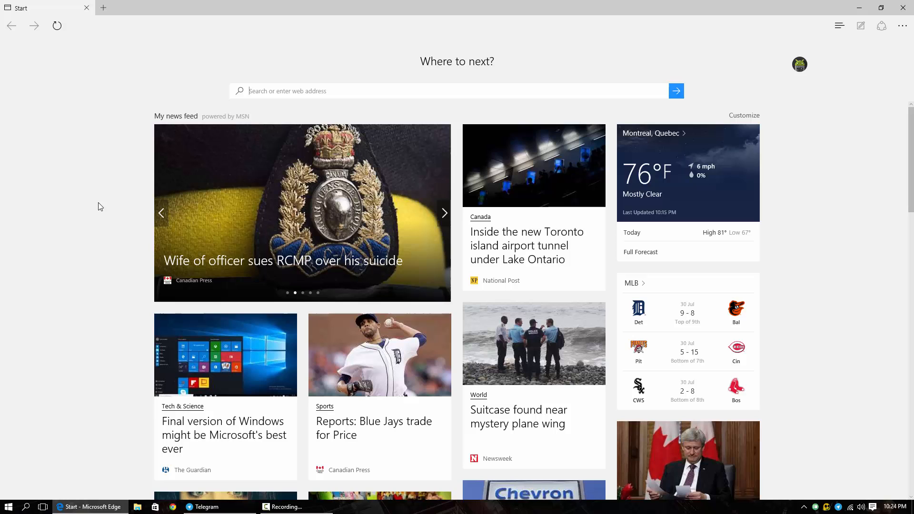
pyautogui.click(443, 213)
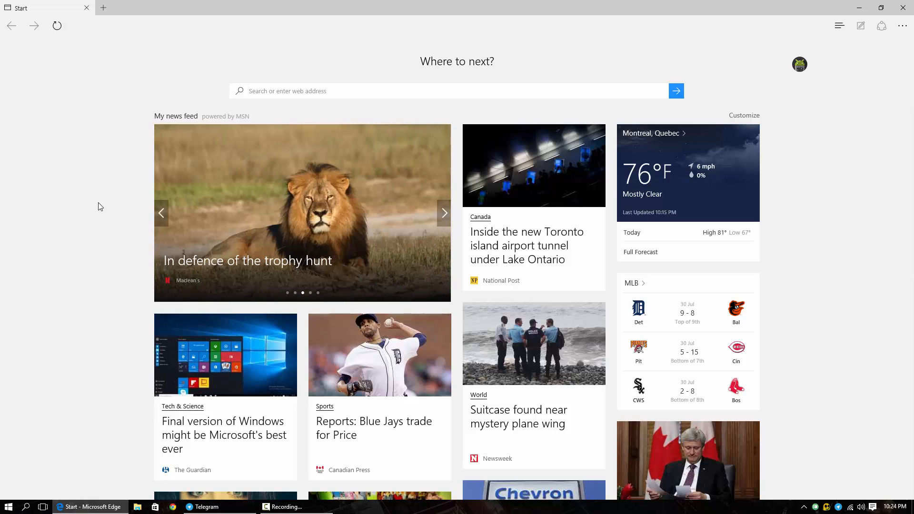
pyautogui.click(903, 26)
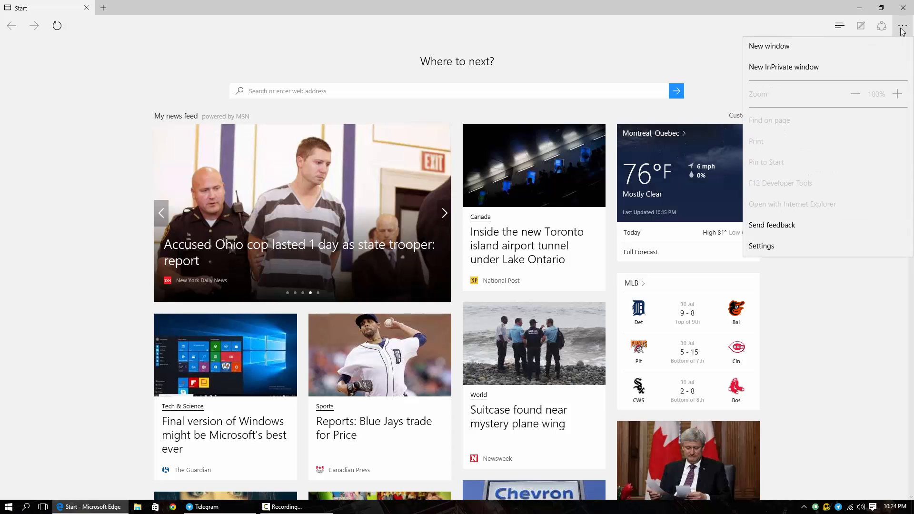
pyautogui.click(761, 246)
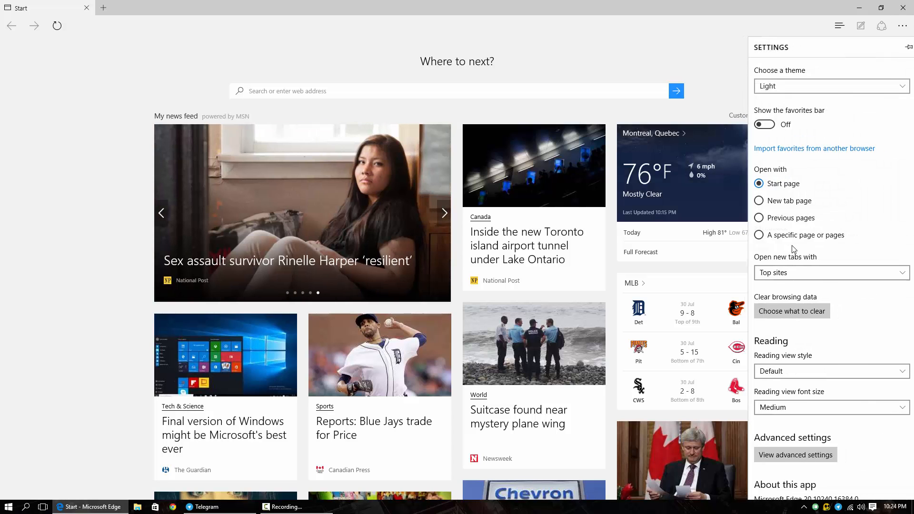
pyautogui.click(831, 85)
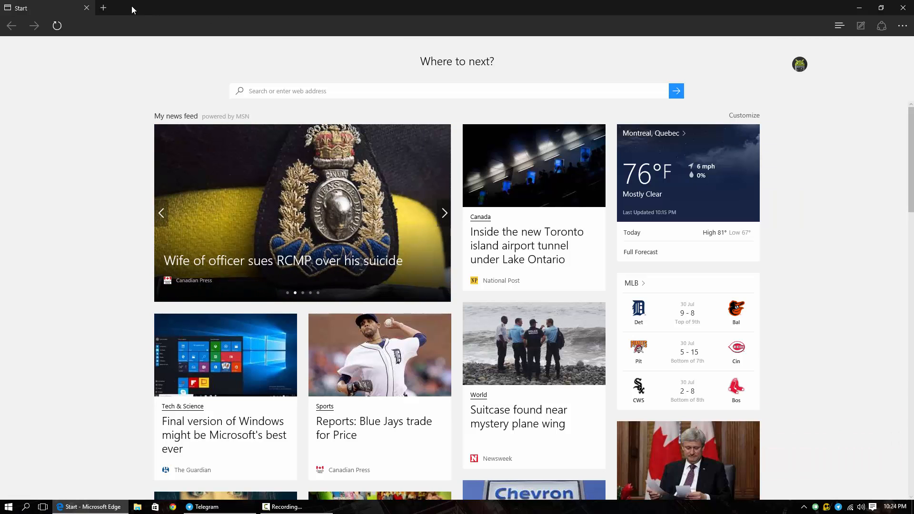
pyautogui.moveTo(118, 127)
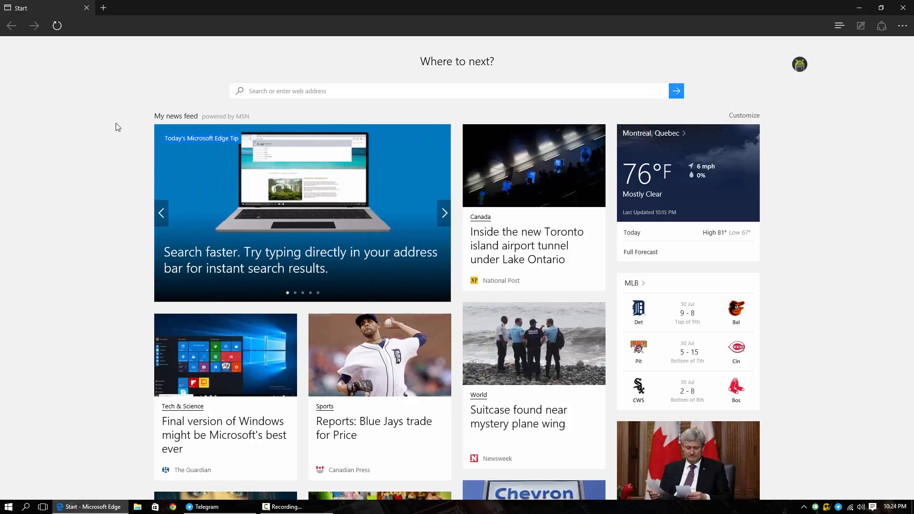
pyautogui.click(445, 213)
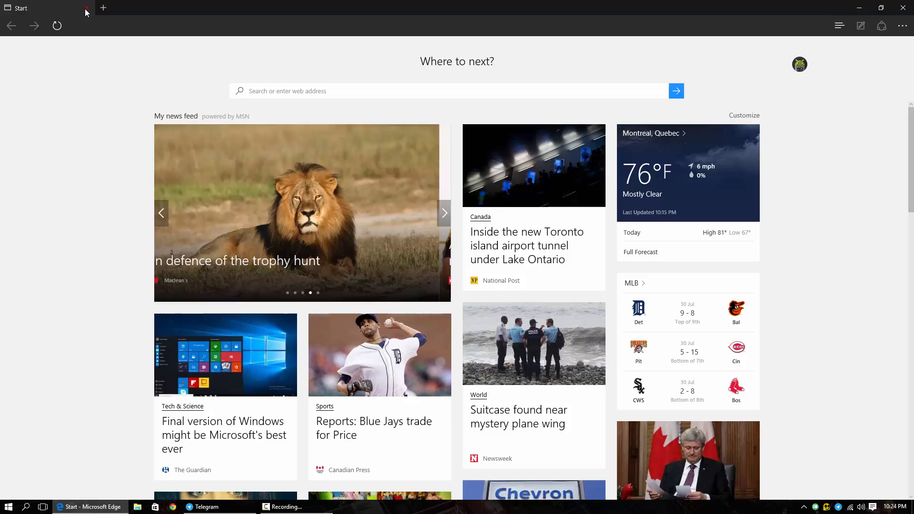
pyautogui.moveTo(86, 8)
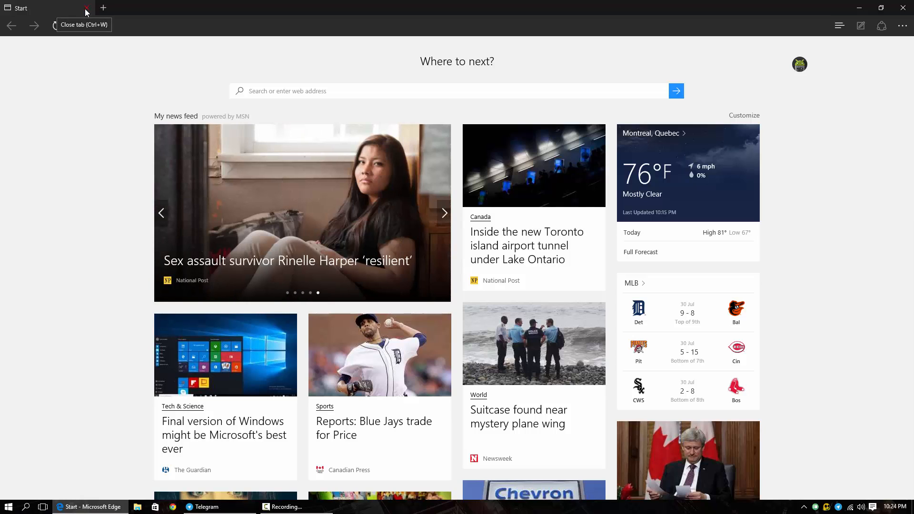
pyautogui.click(89, 7)
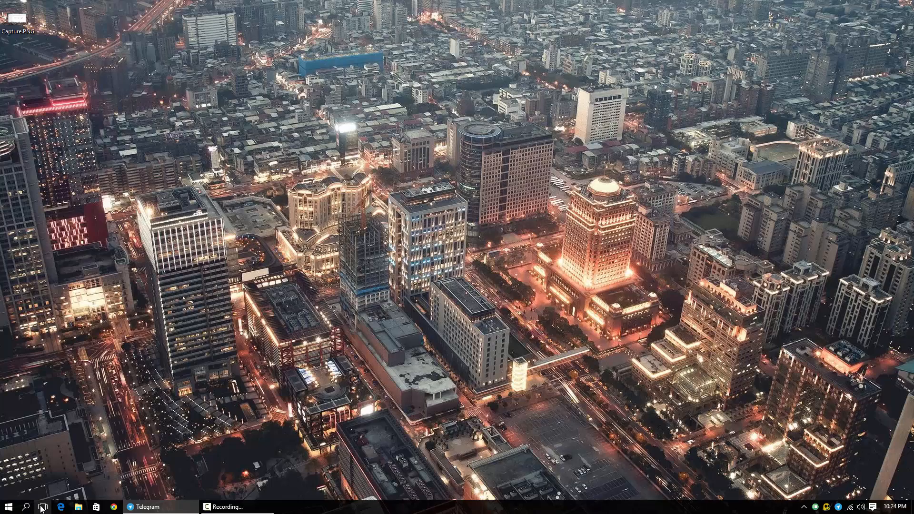
# Step: Use Task View to return to the desktop with Edge and File Explorer open
pyautogui.click(61, 507)
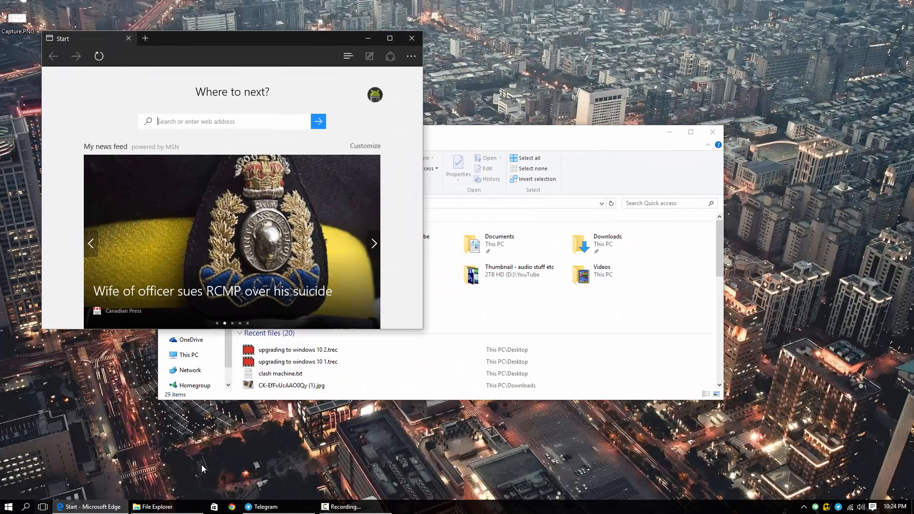
pyautogui.click(8, 506)
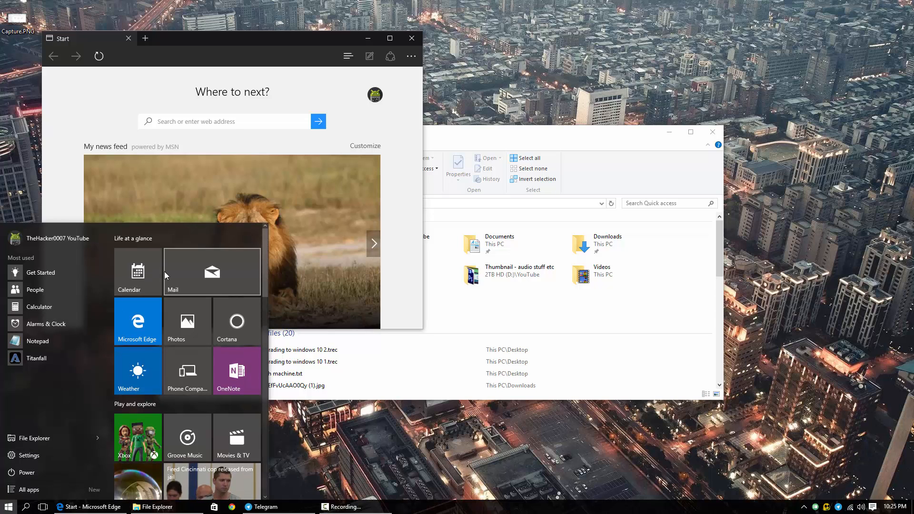
pyautogui.scroll(-3)
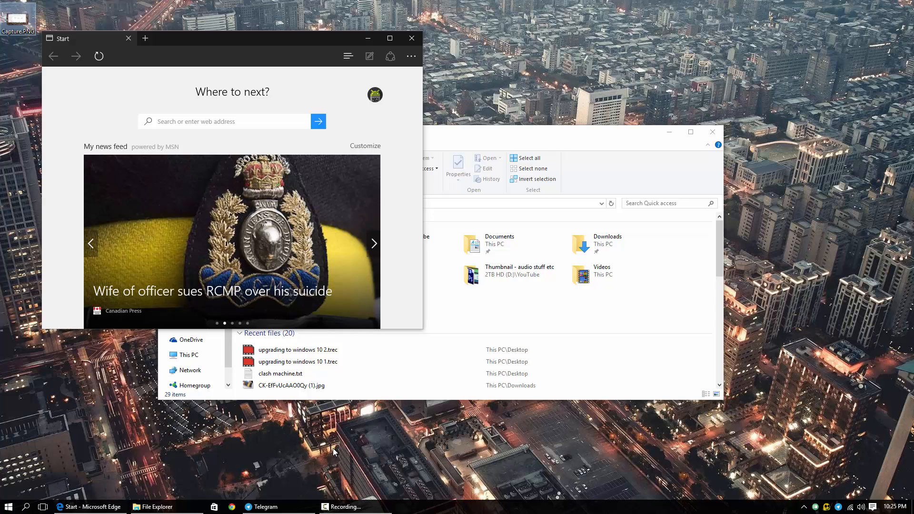
pyautogui.click(374, 243)
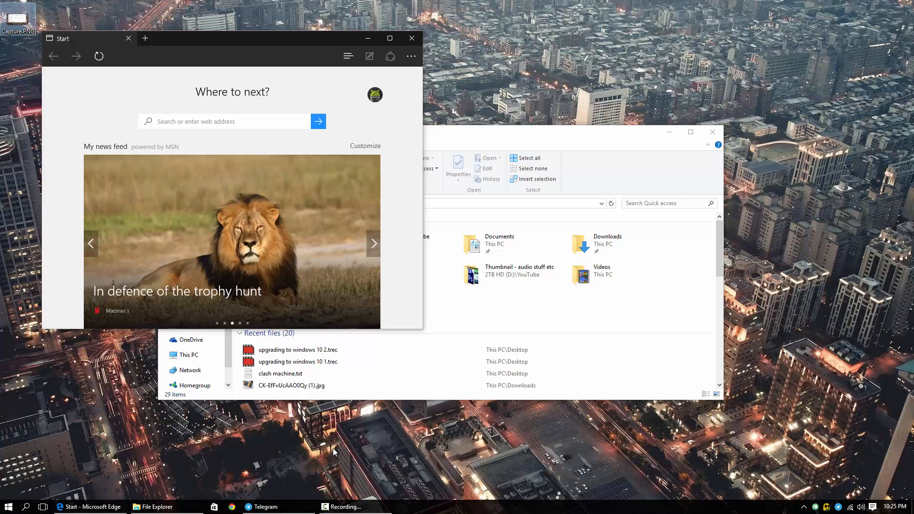
pyautogui.click(374, 243)
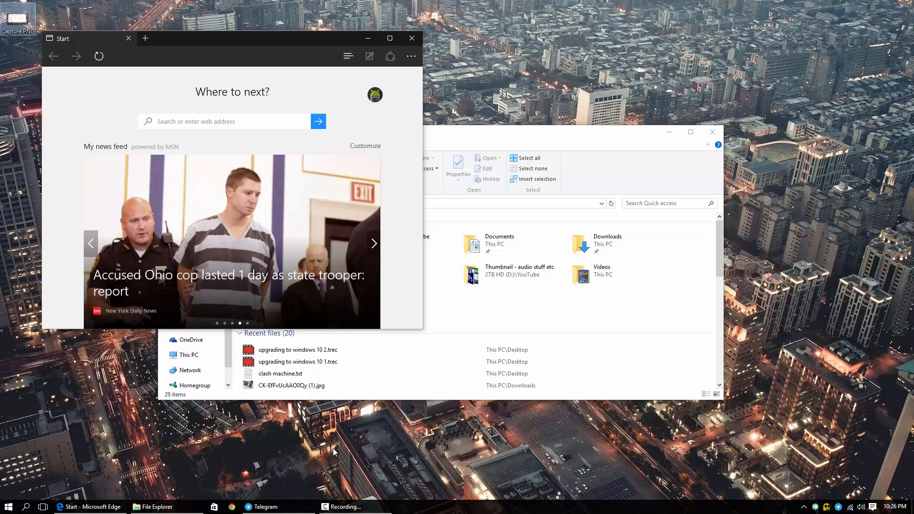
pyautogui.click(374, 243)
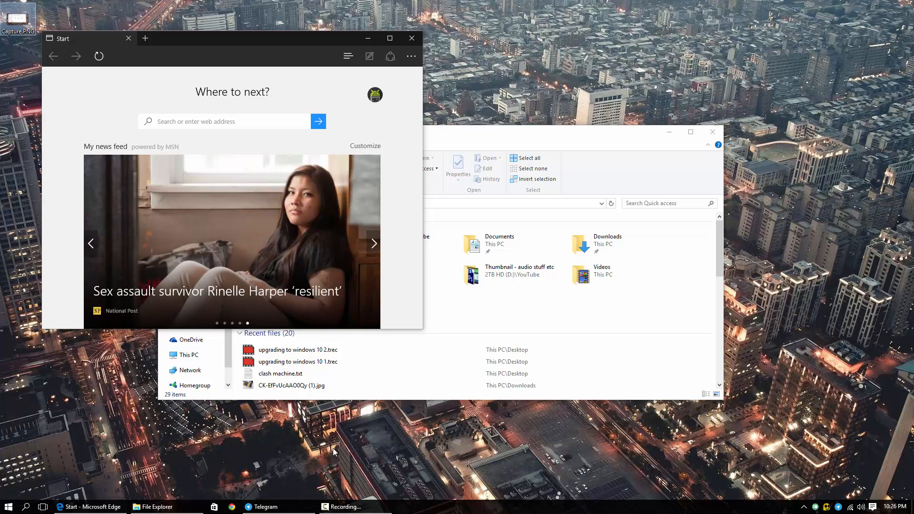